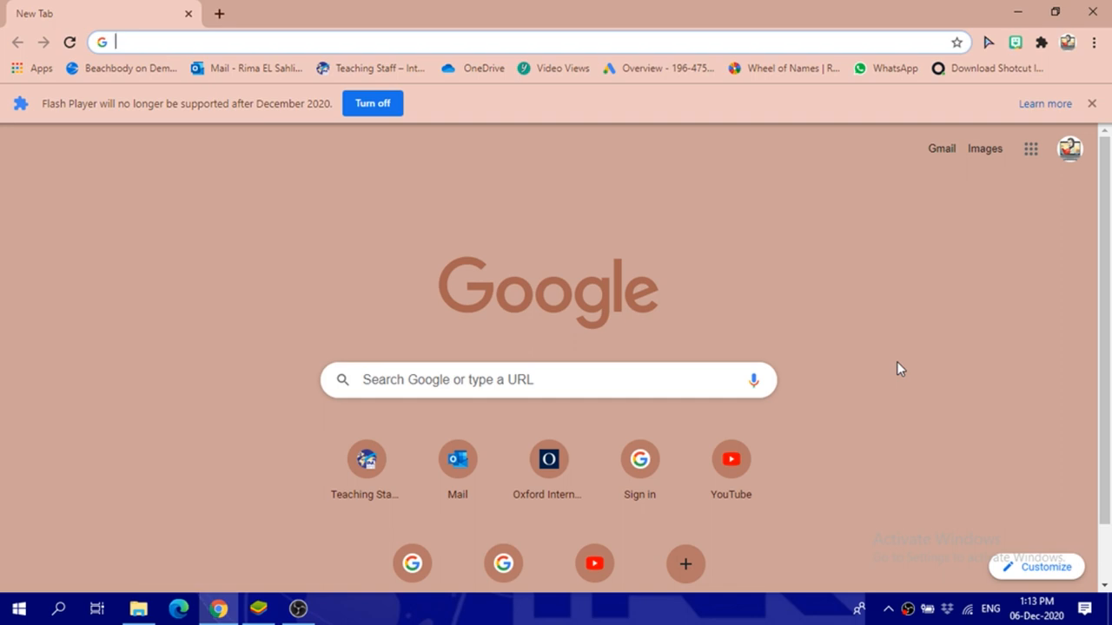
mouse_move(580, 115)
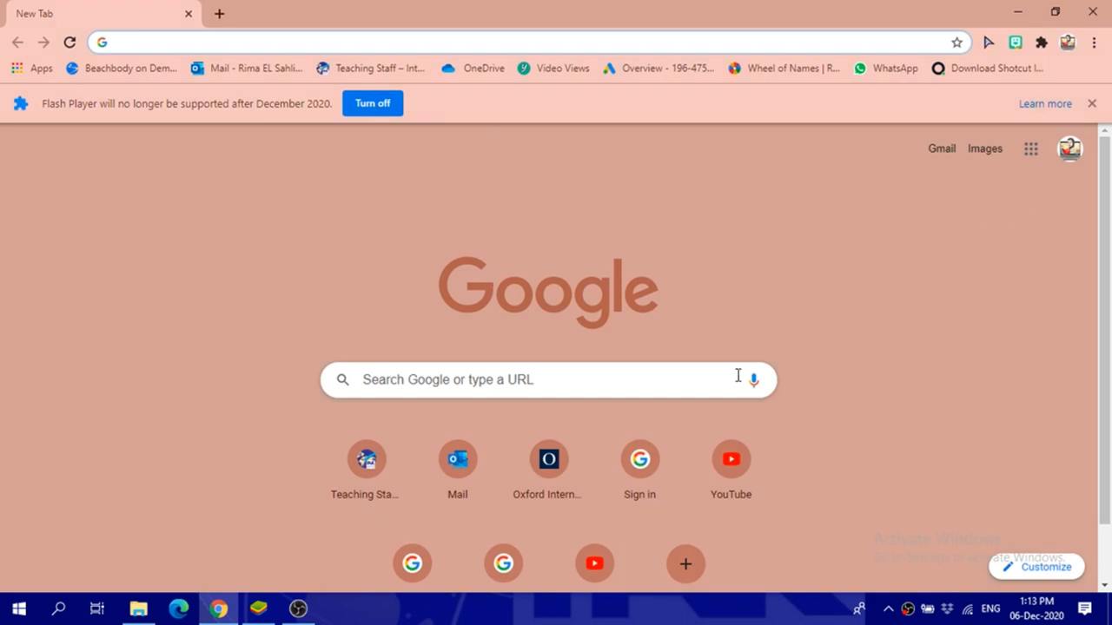
- Search Google for 'among us download'
click(547, 379)
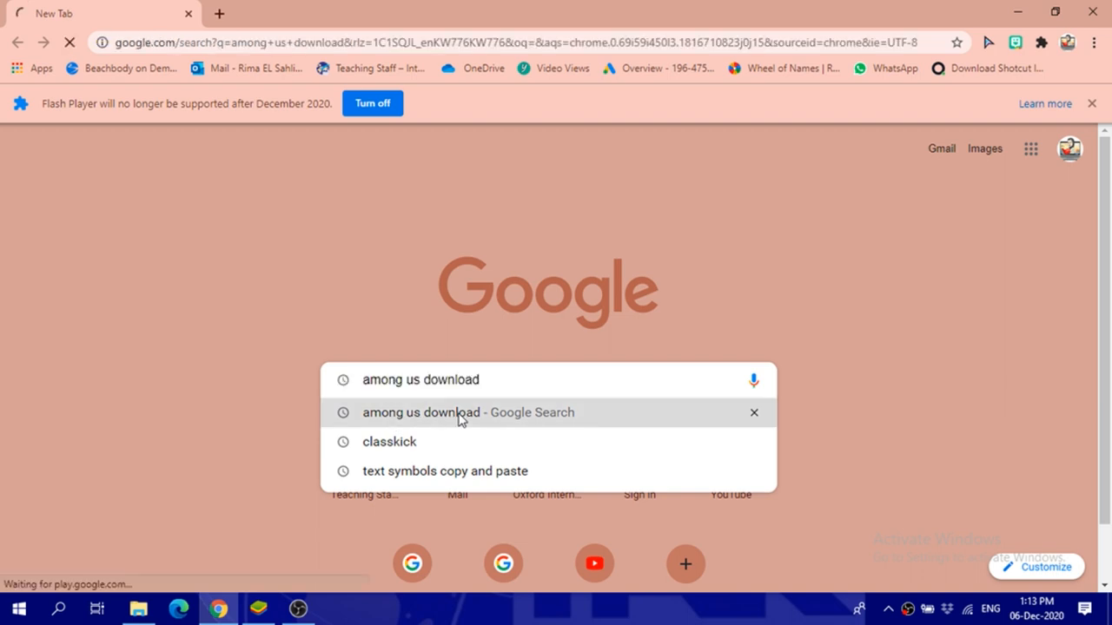
click(467, 412)
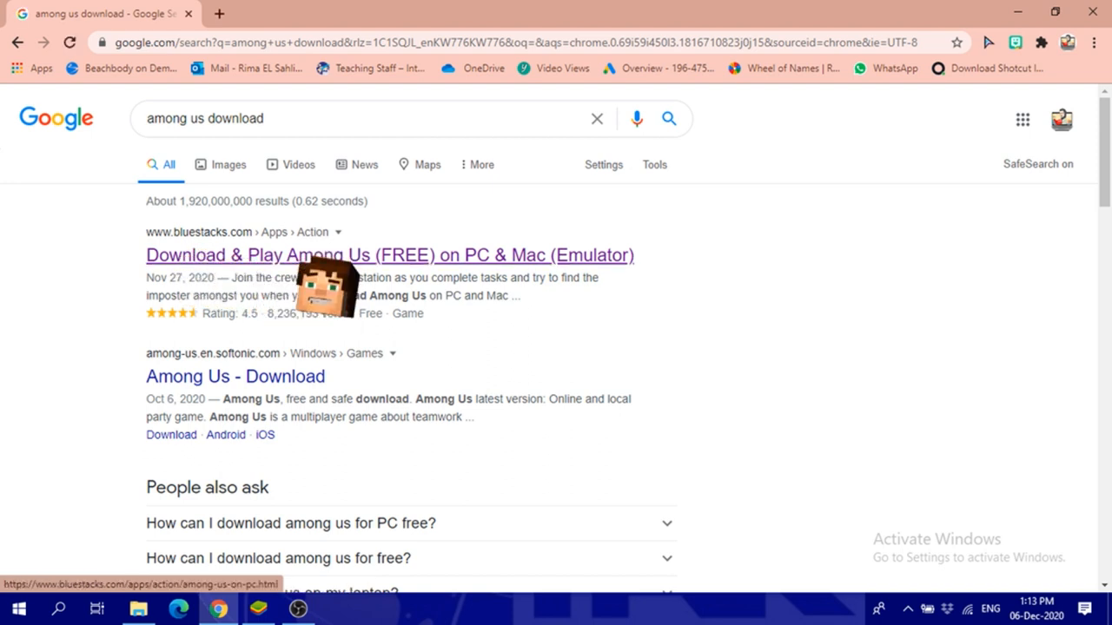
- Open the bluestacks.com Among Us result and start the 'Download Among Us on PC' installer
click(390, 255)
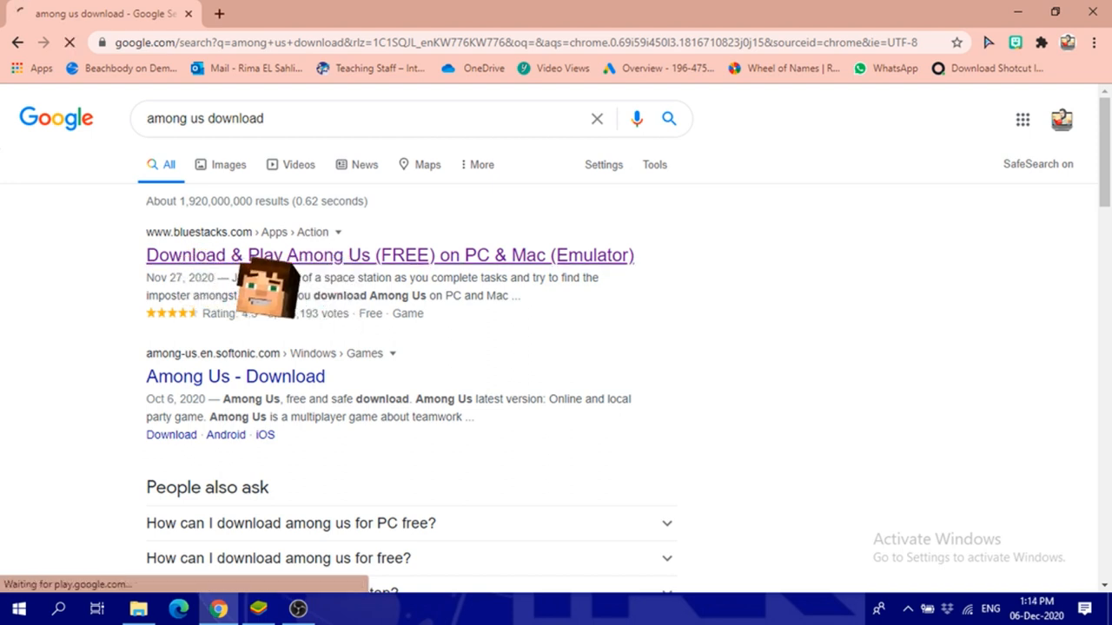
click(389, 255)
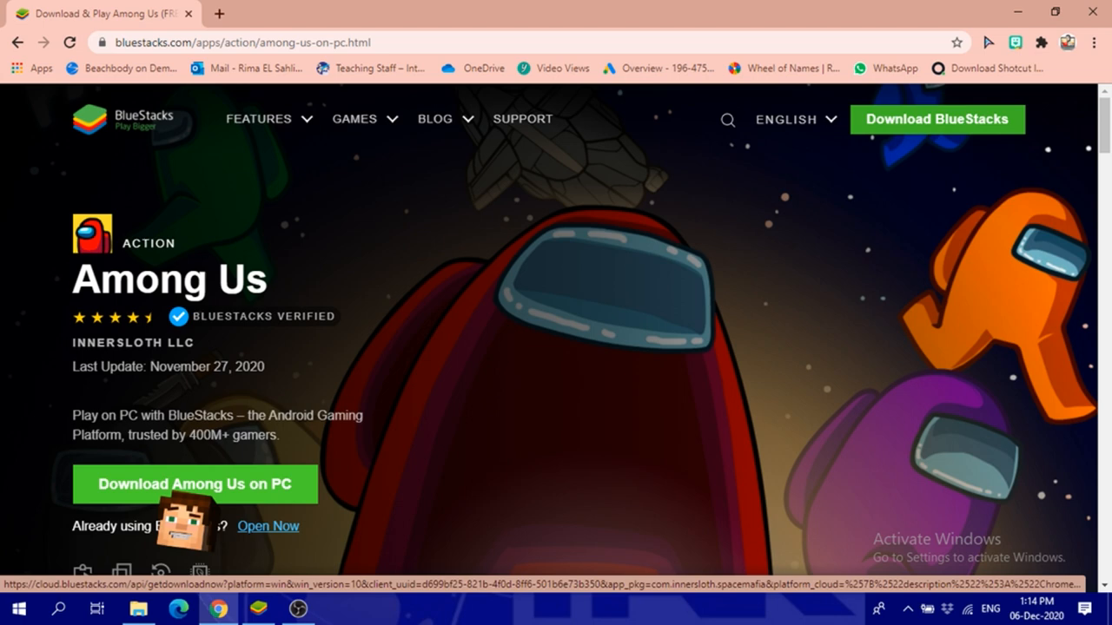
click(193, 484)
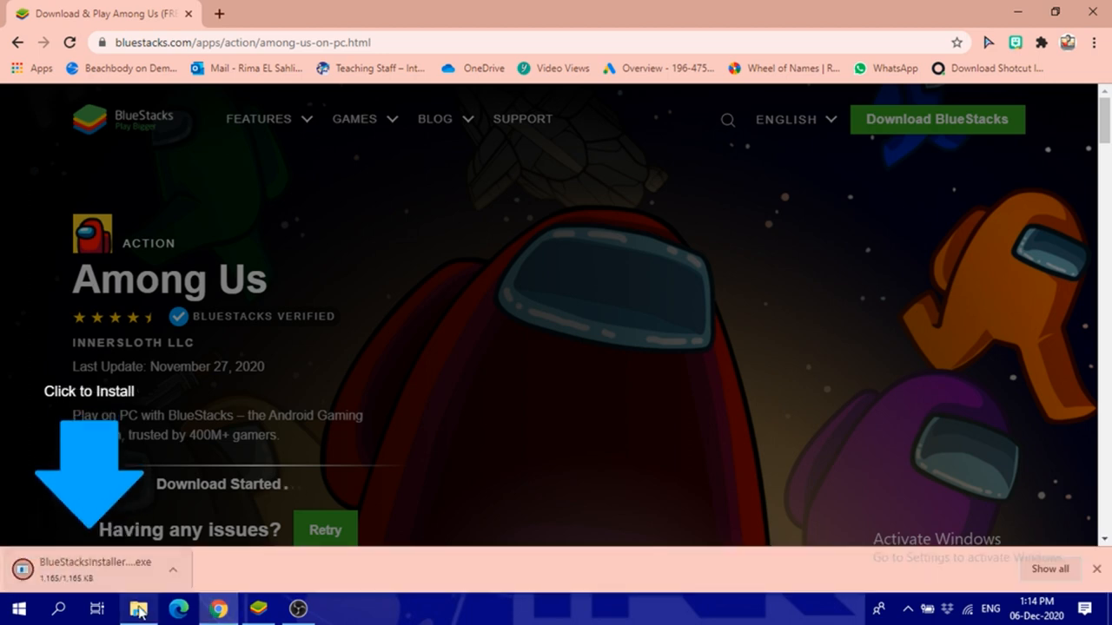
- View the BlueStacks installer in Downloads, then switch to the BlueStacks app
click(138, 608)
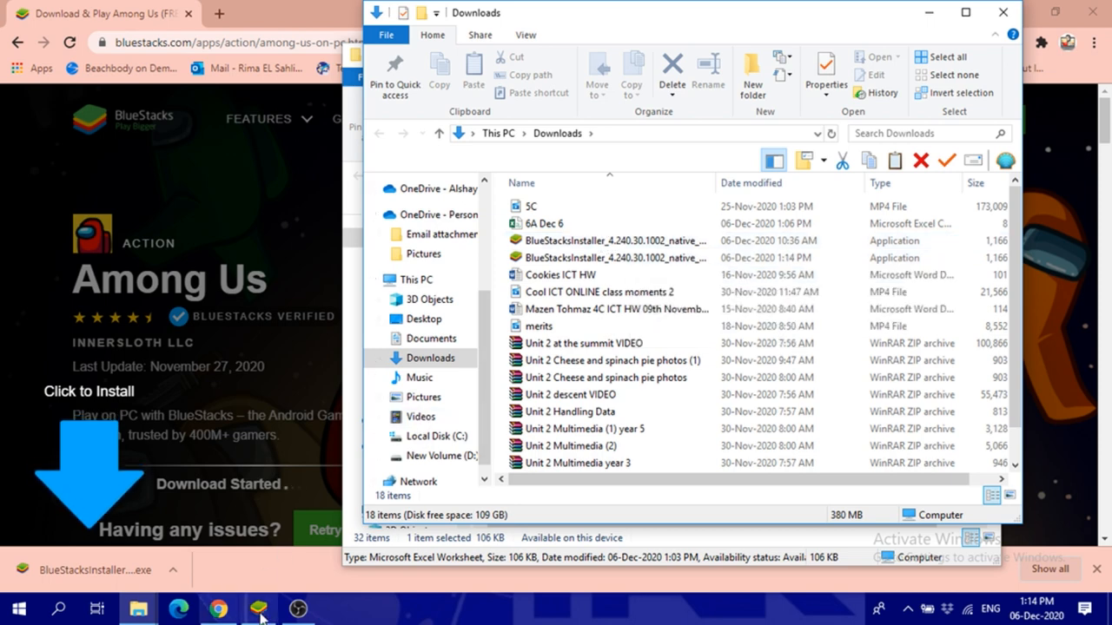
click(258, 608)
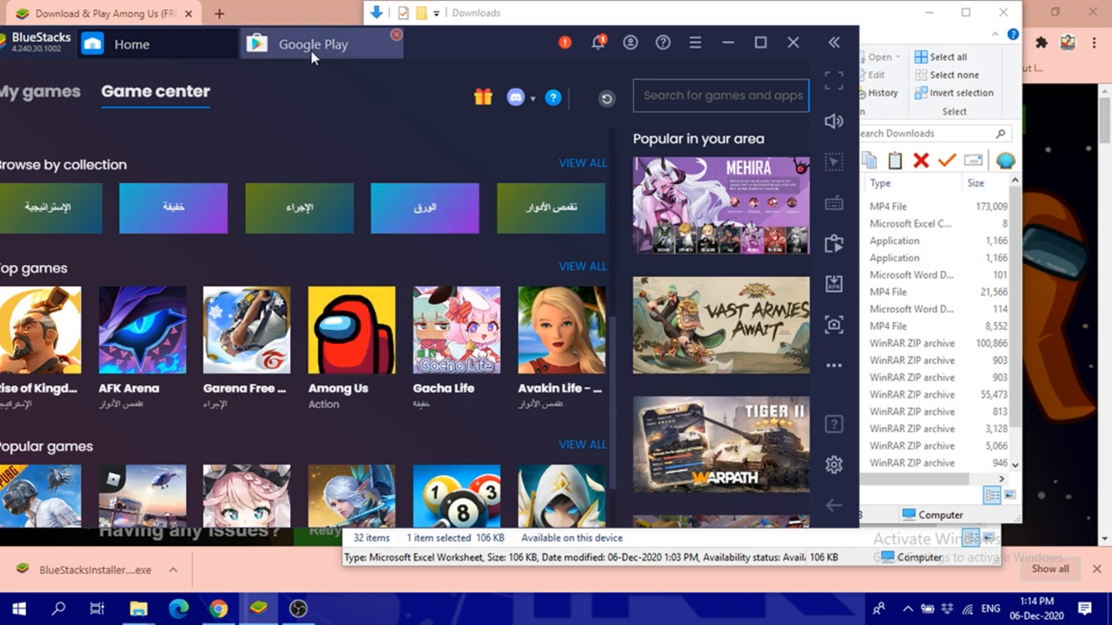
mouse_move(350, 330)
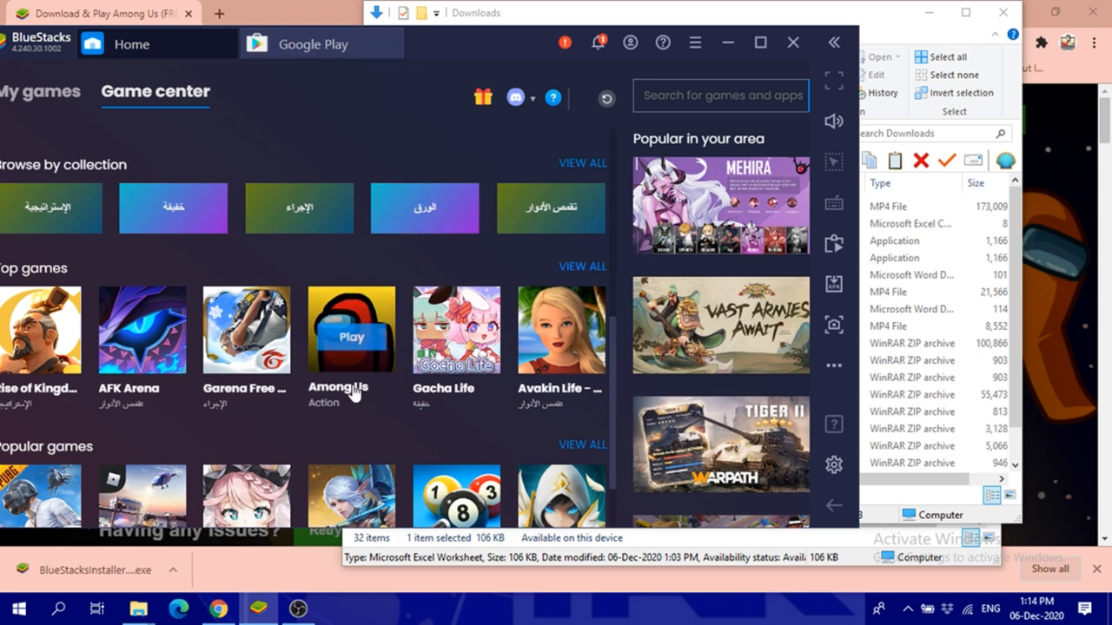
mouse_move(351, 336)
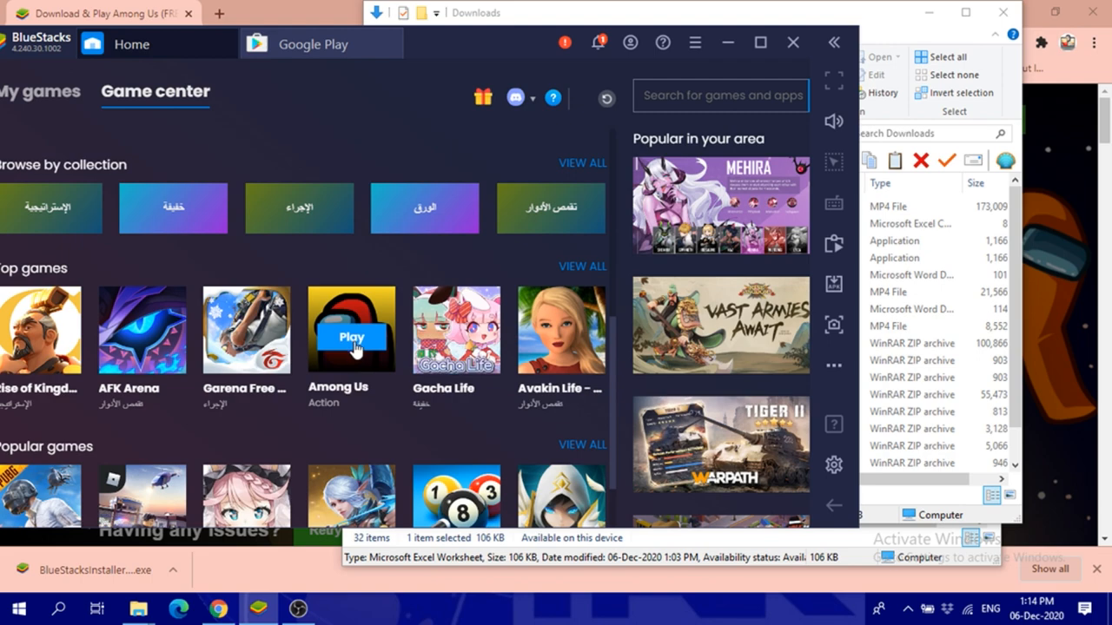
- Play Among Us from BlueStacks Game center's Top games list
click(351, 337)
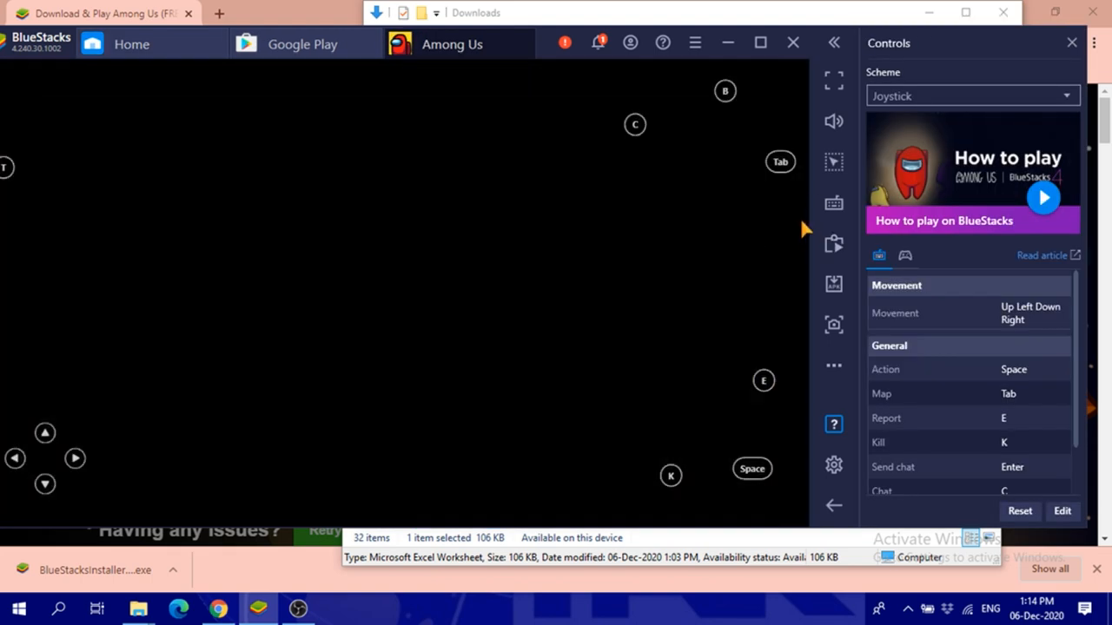
mouse_move(970, 267)
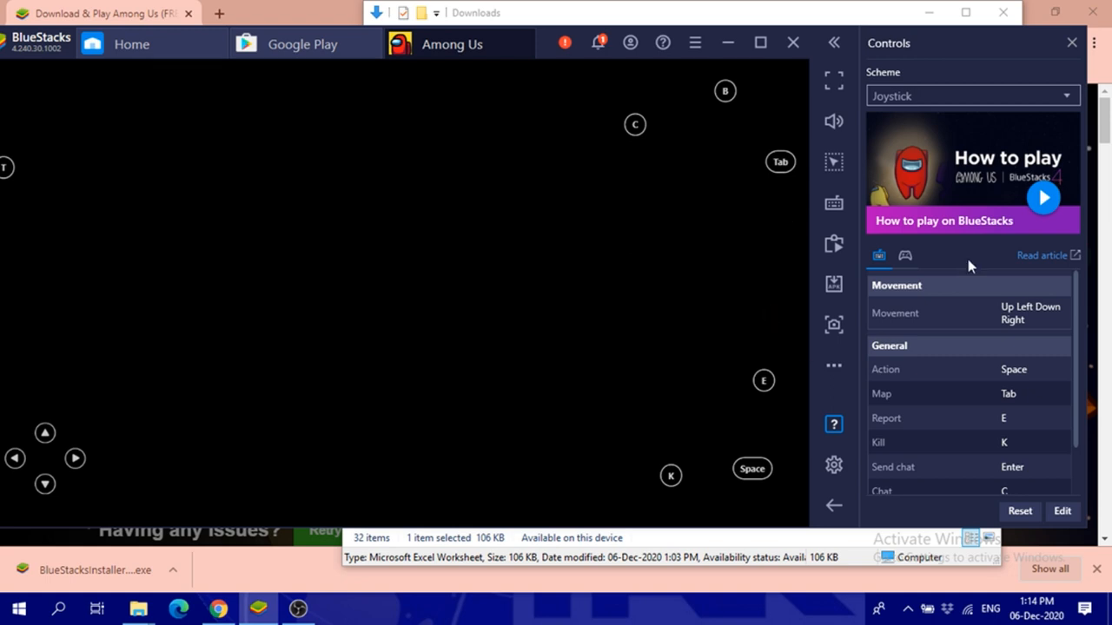
mouse_move(629, 269)
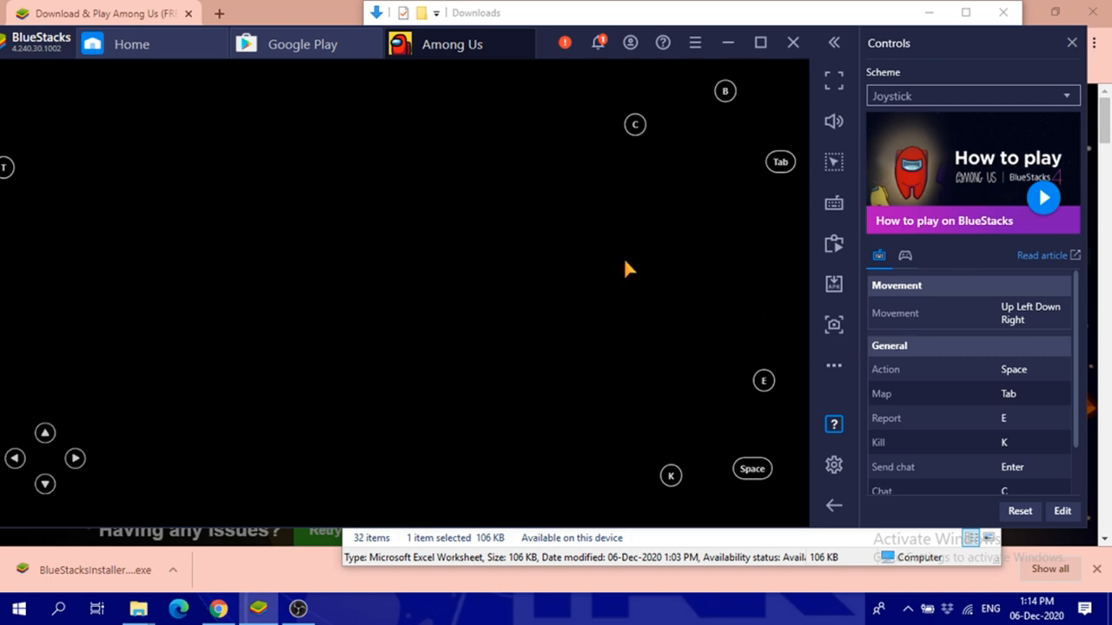
mouse_move(929, 247)
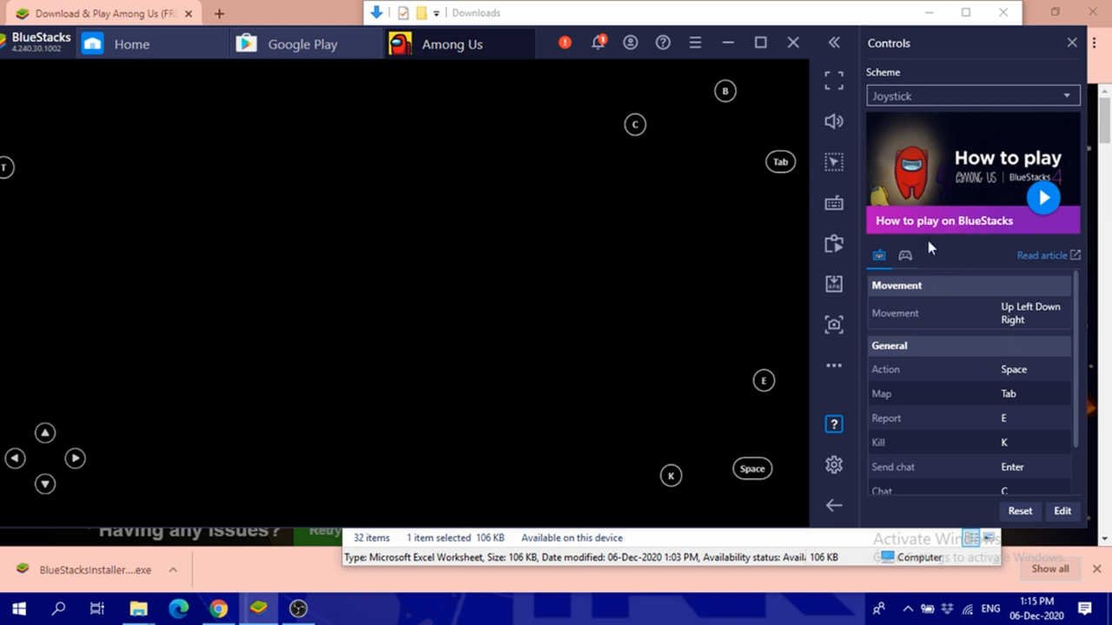
mouse_move(947, 397)
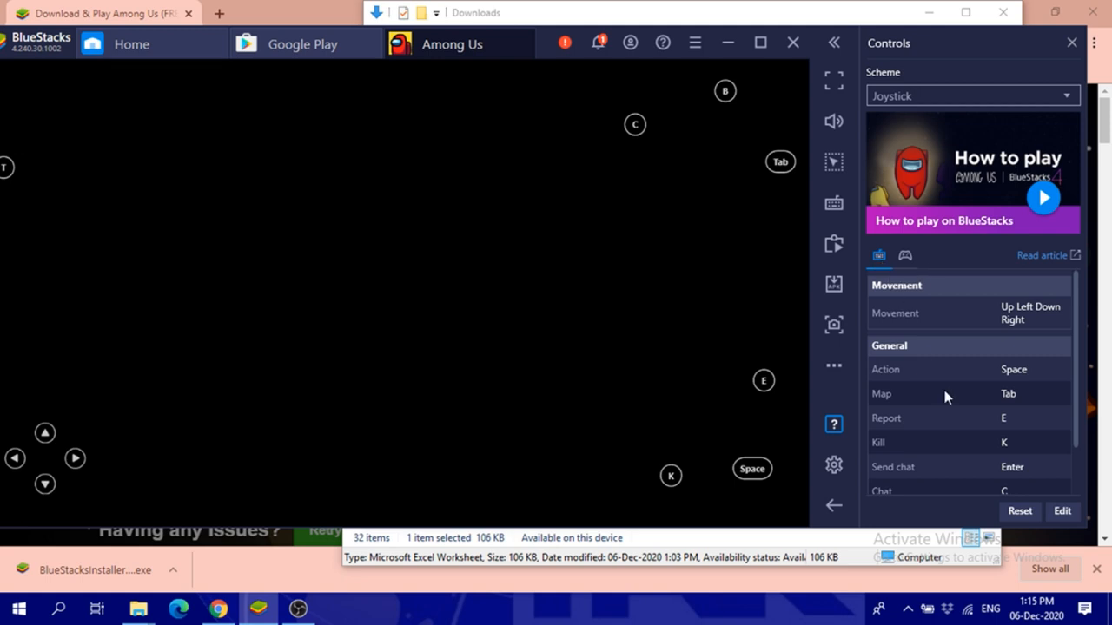
mouse_move(907, 263)
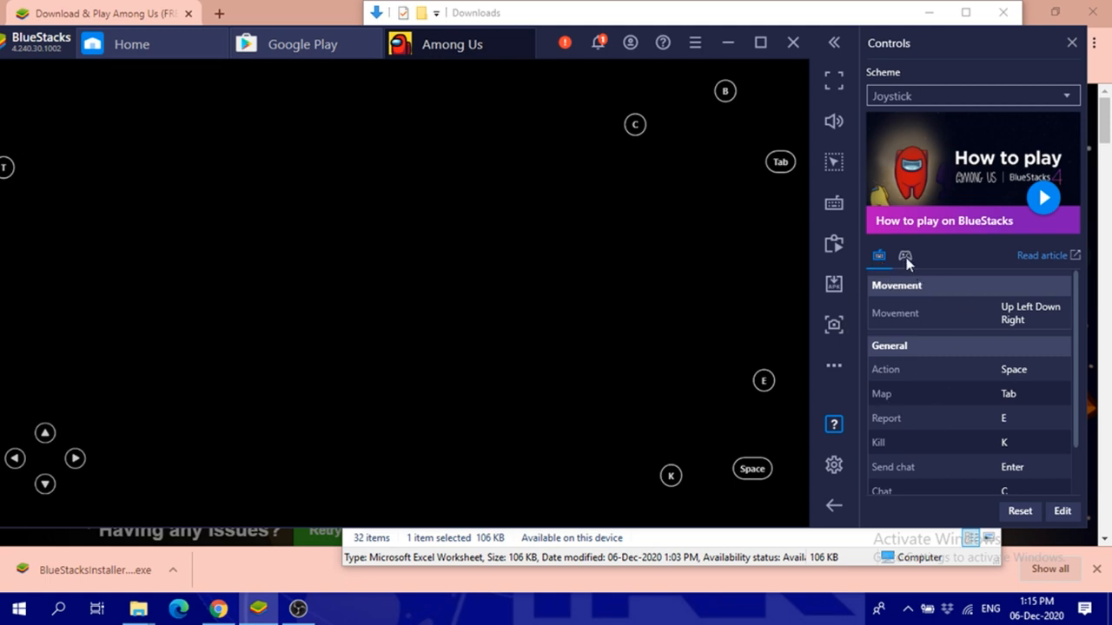
- Review the Among Us gamepad controls, then return to the keyboard bindings
click(905, 254)
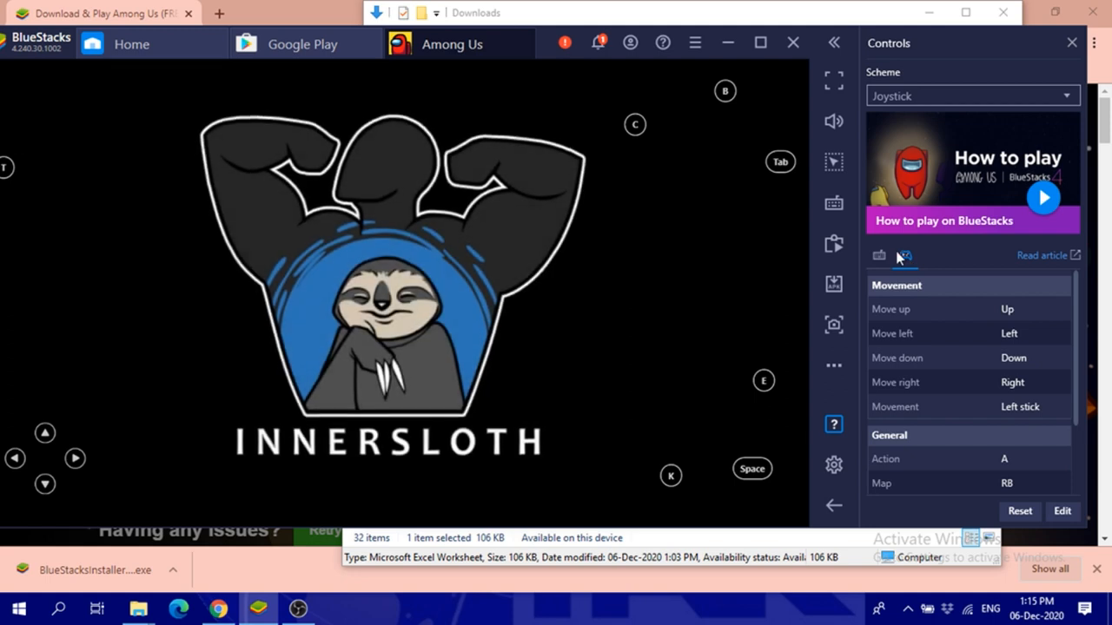
click(879, 256)
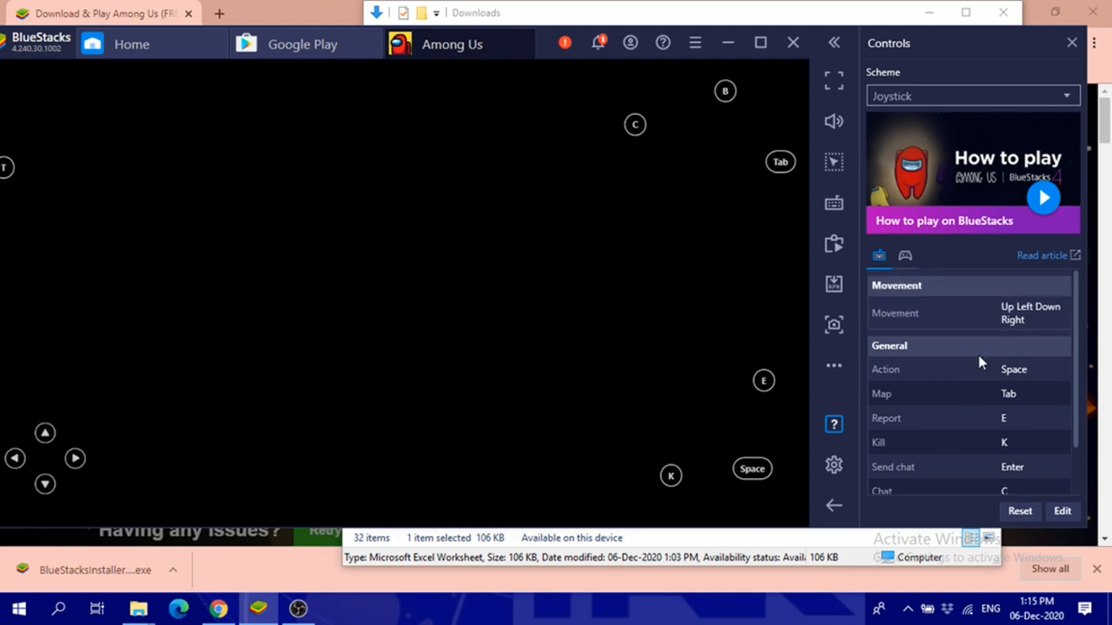
mouse_move(1066, 318)
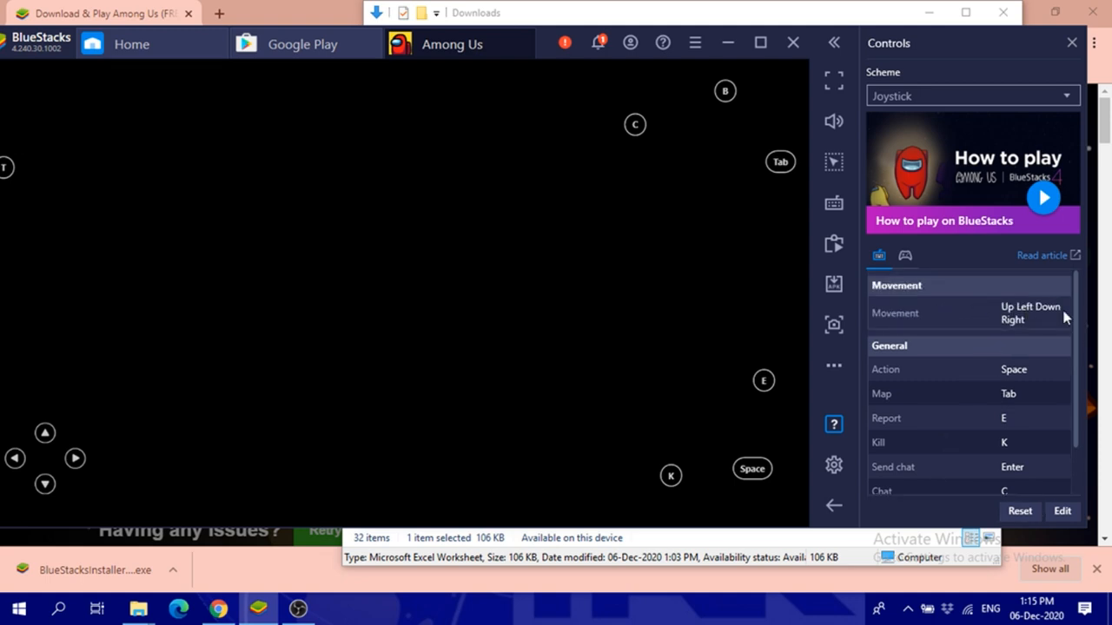
mouse_move(1011, 324)
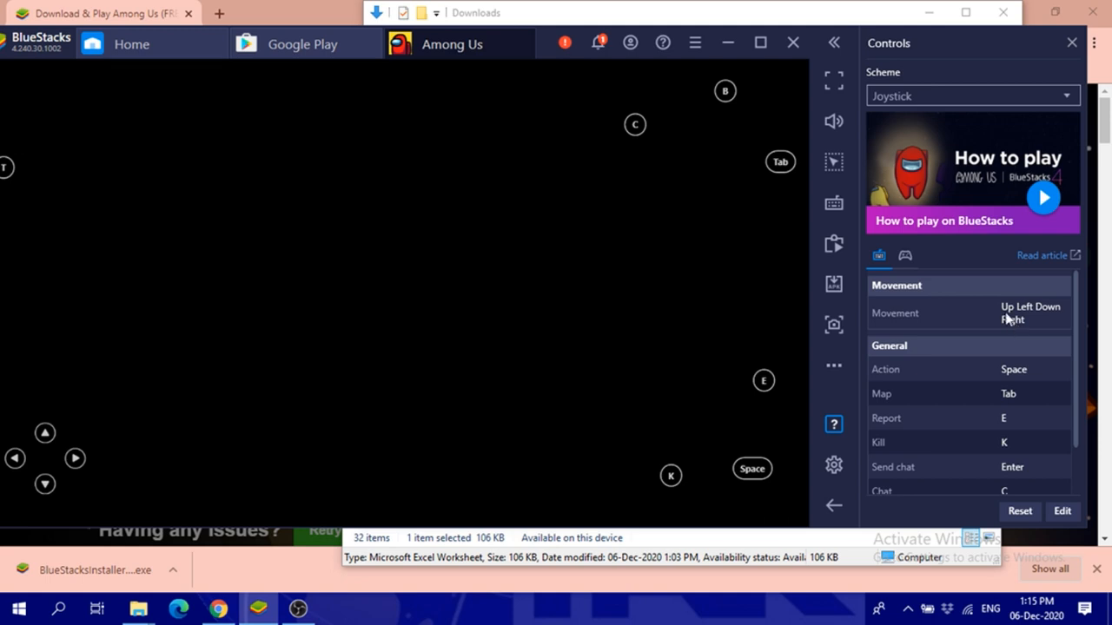
mouse_move(771, 306)
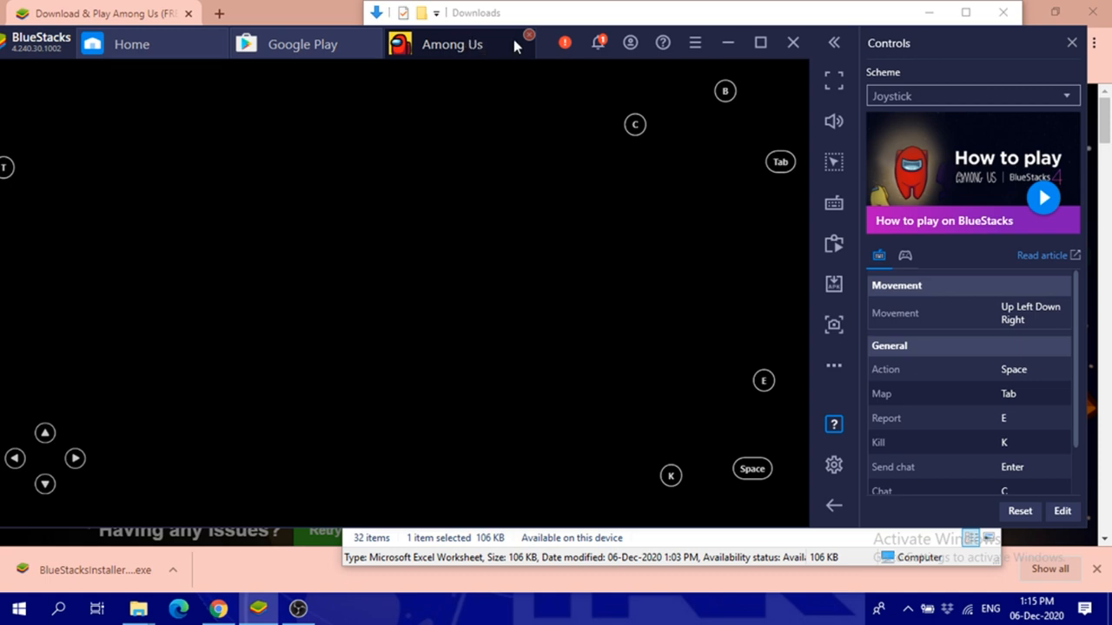
mouse_move(840, 111)
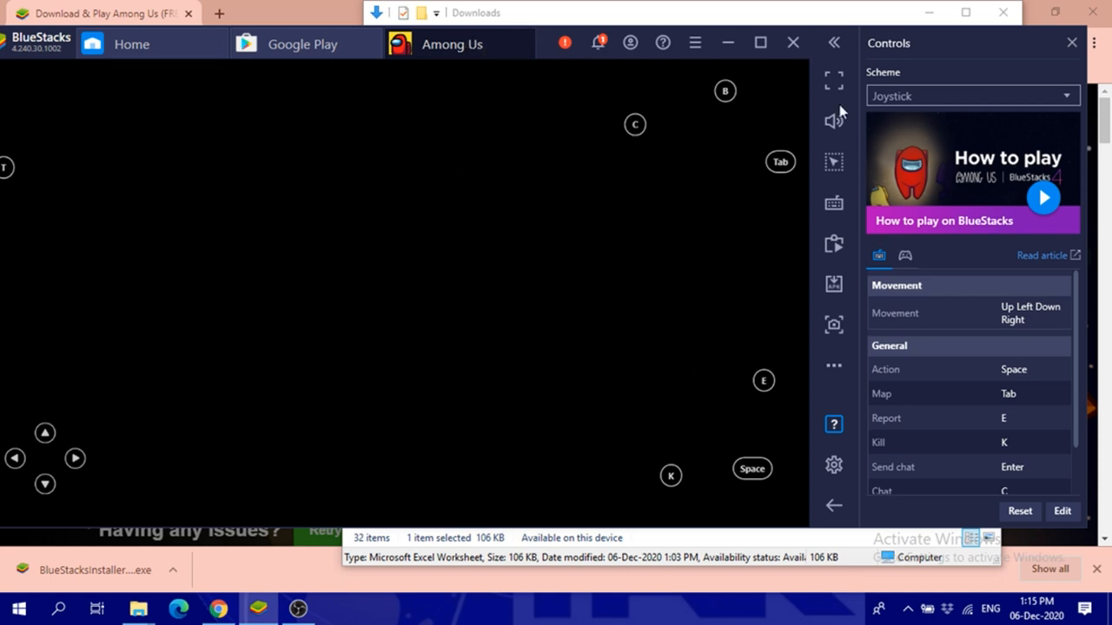
mouse_move(833, 81)
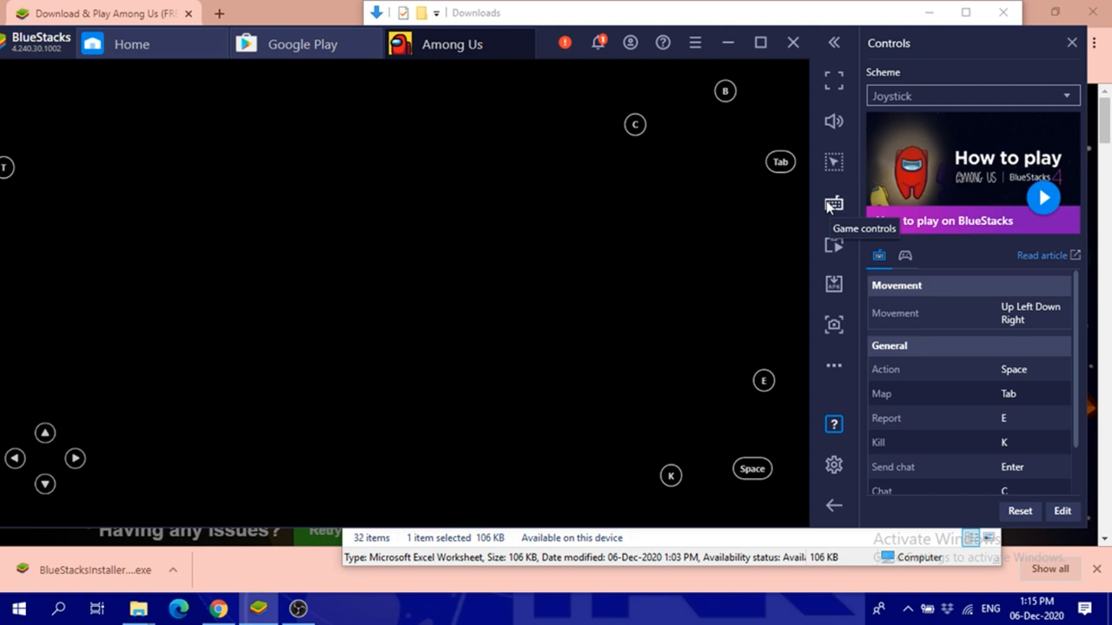
mouse_move(836, 215)
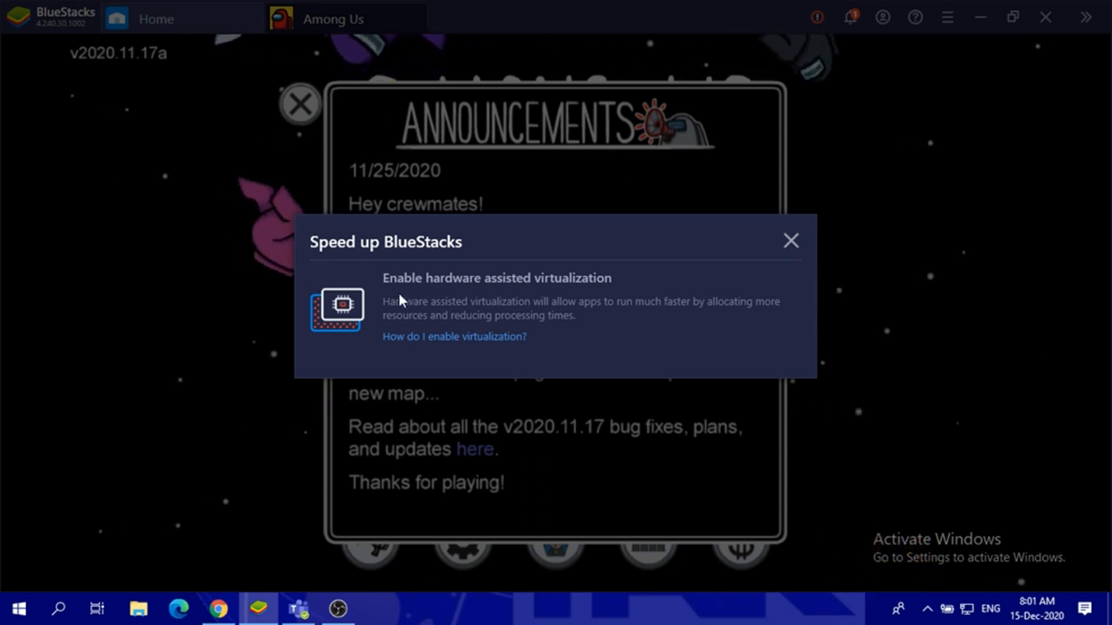
mouse_move(491, 300)
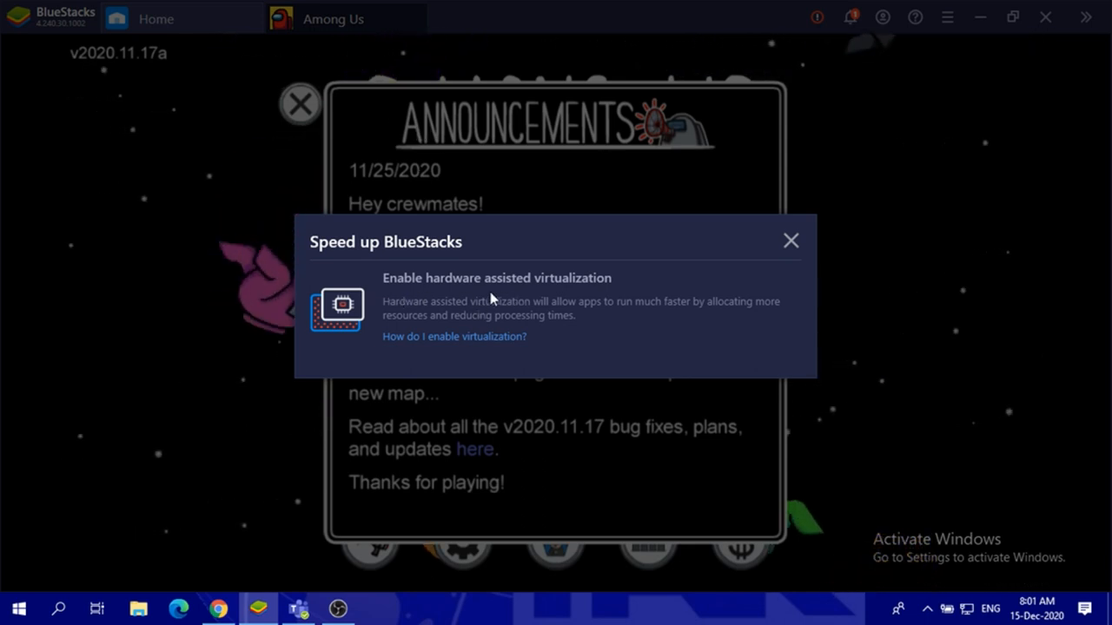
mouse_move(600, 295)
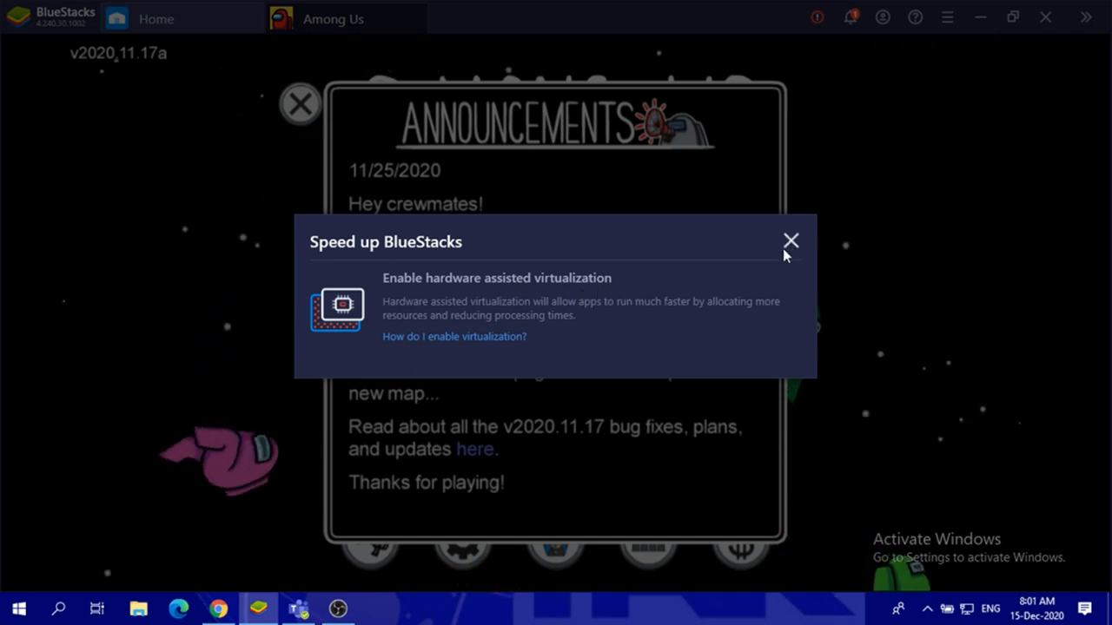
mouse_move(338, 486)
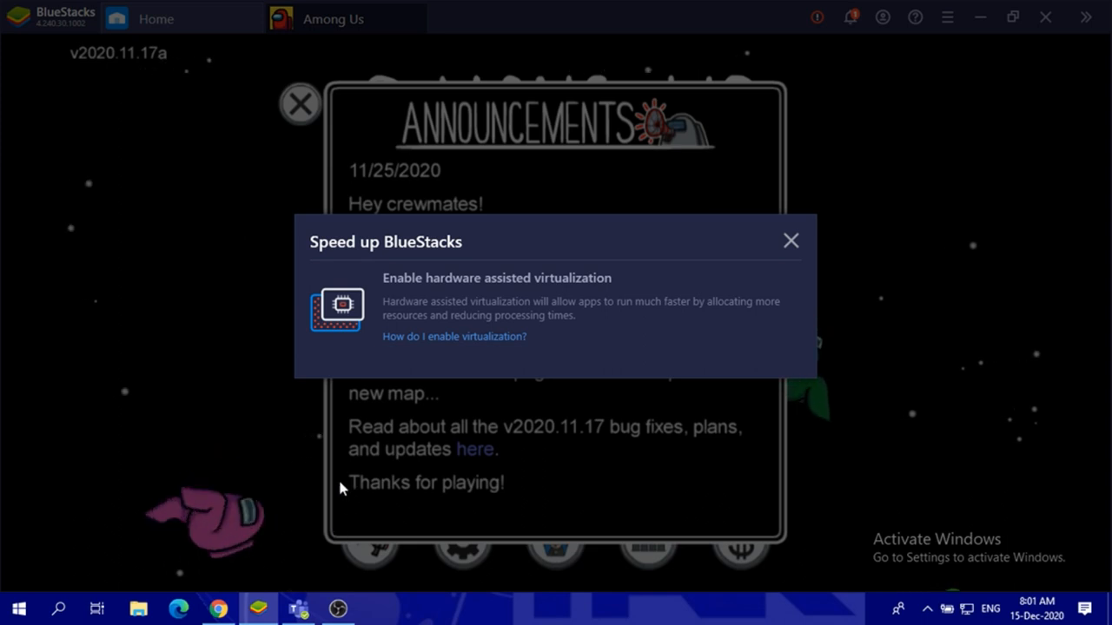
mouse_move(799, 280)
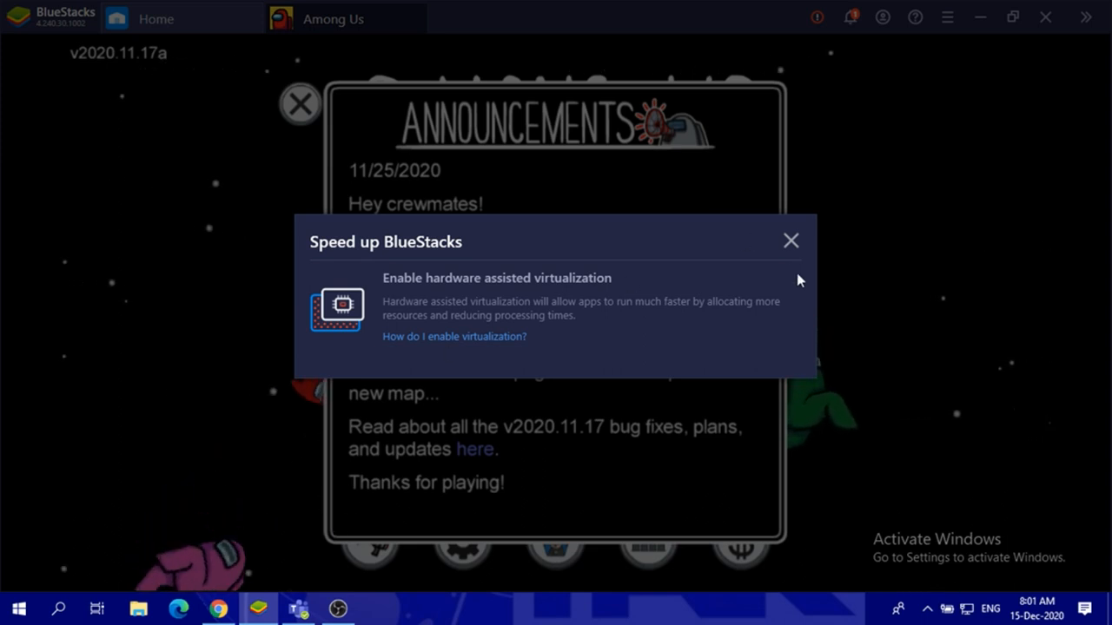
mouse_move(789, 241)
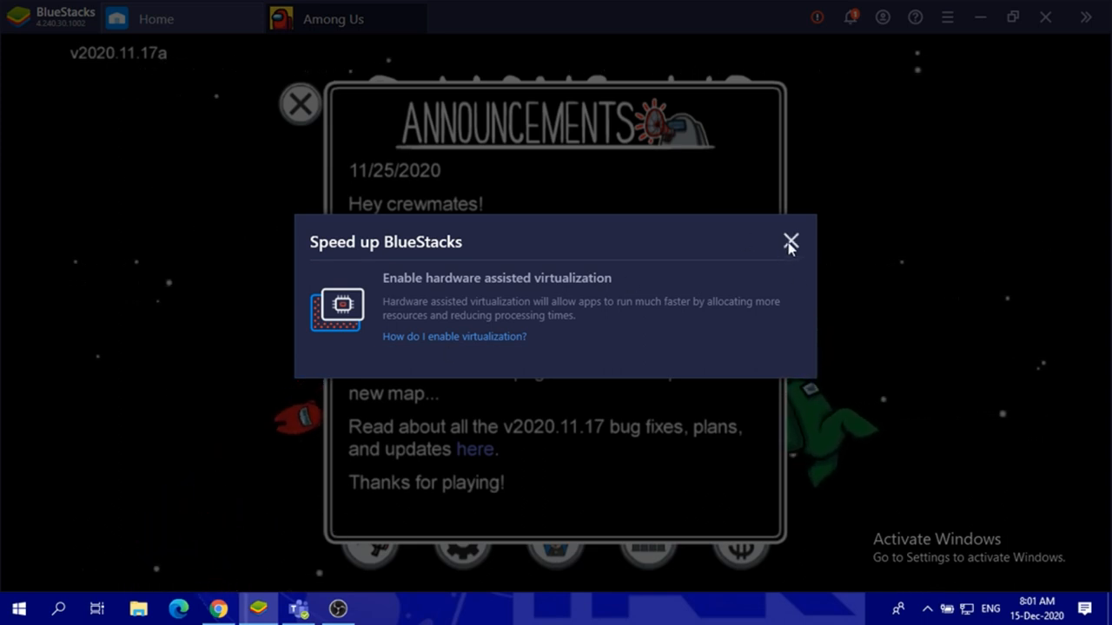
mouse_move(308, 261)
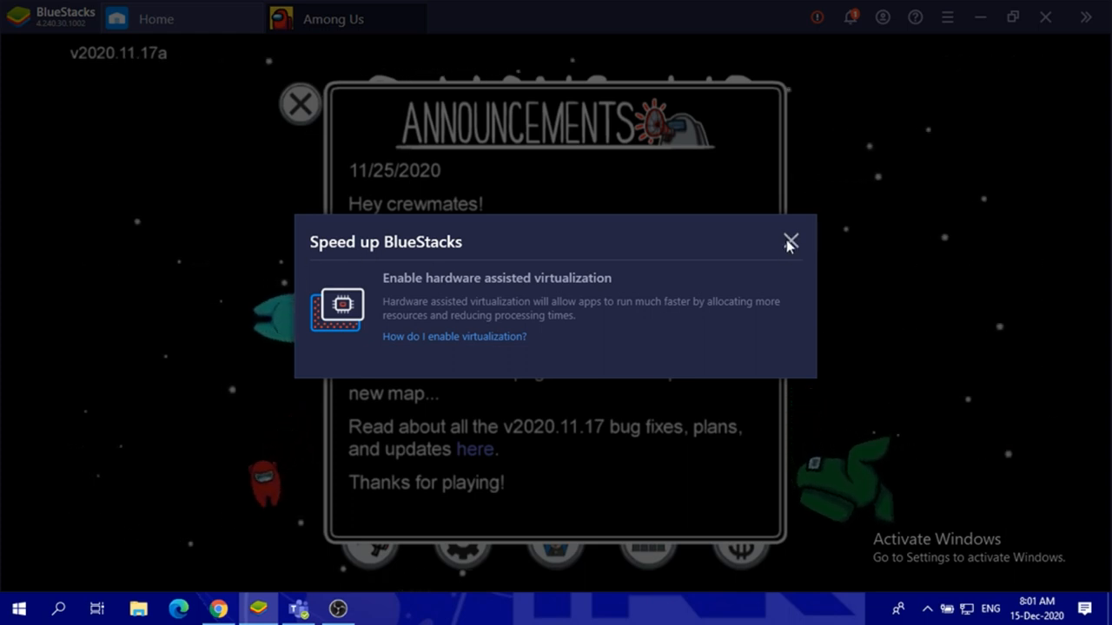
- Close the 'Speed up BlueStacks' virtualization popup
click(790, 241)
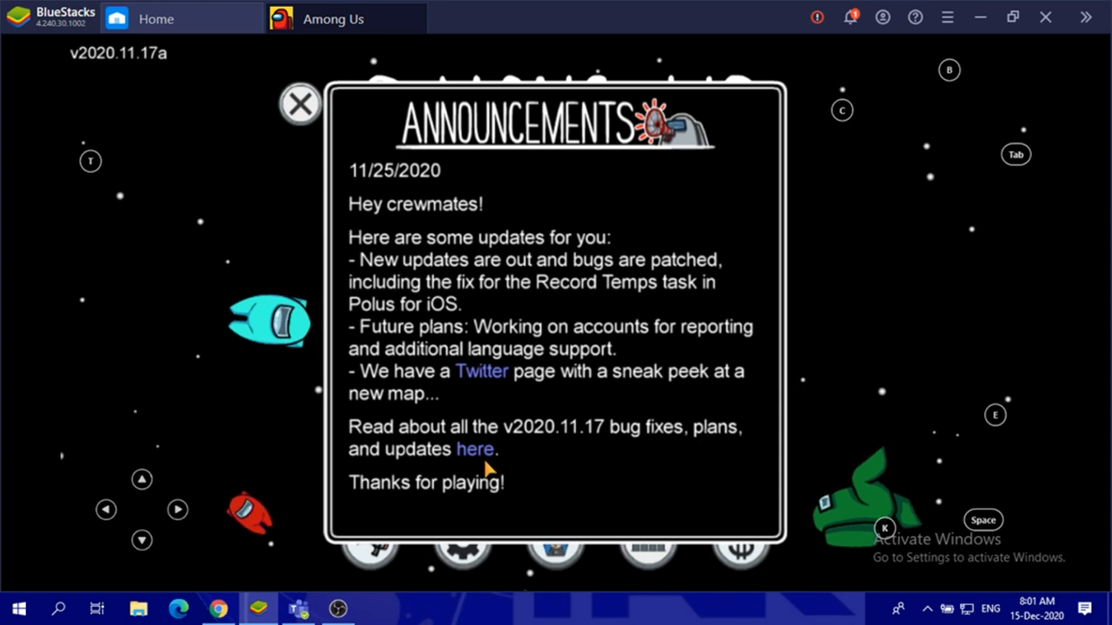
- Go online as player 'roro' and find public games
click(300, 103)
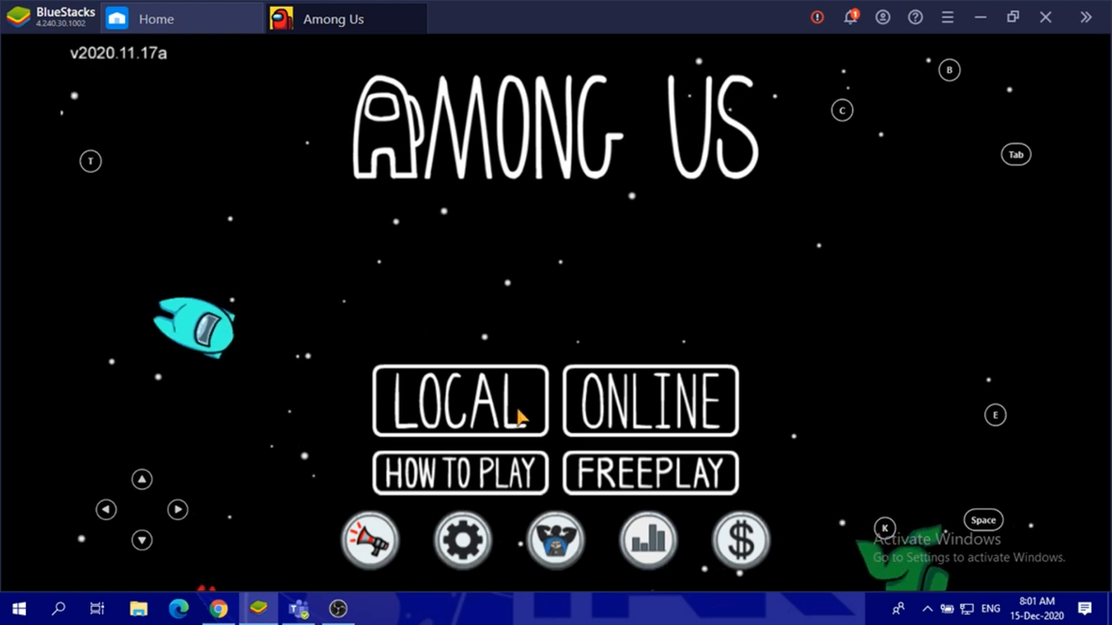
mouse_move(664, 417)
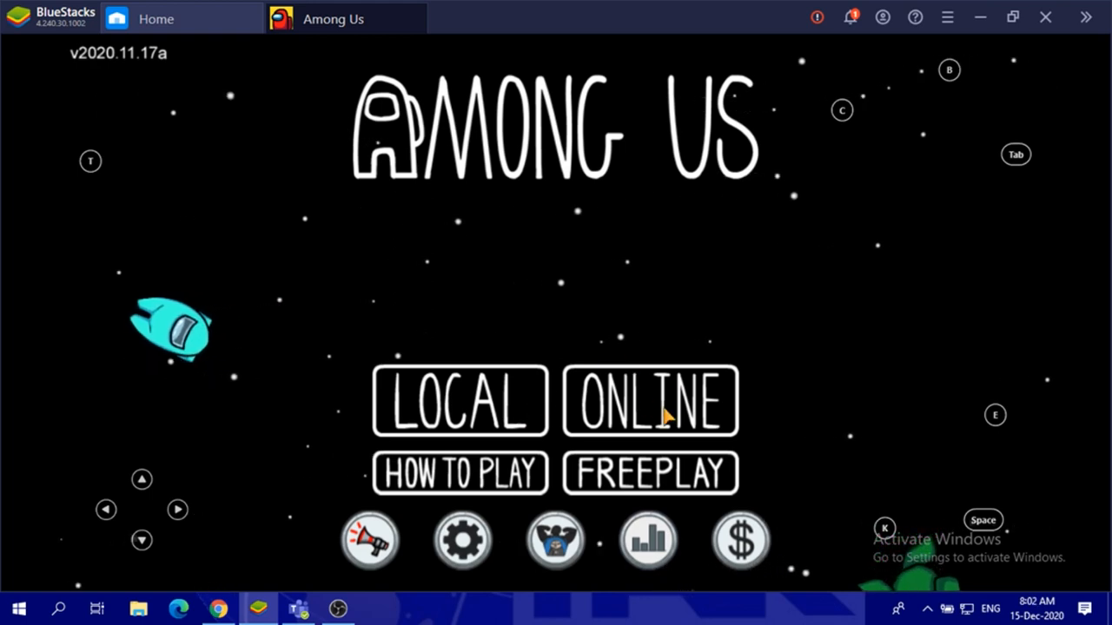
click(650, 401)
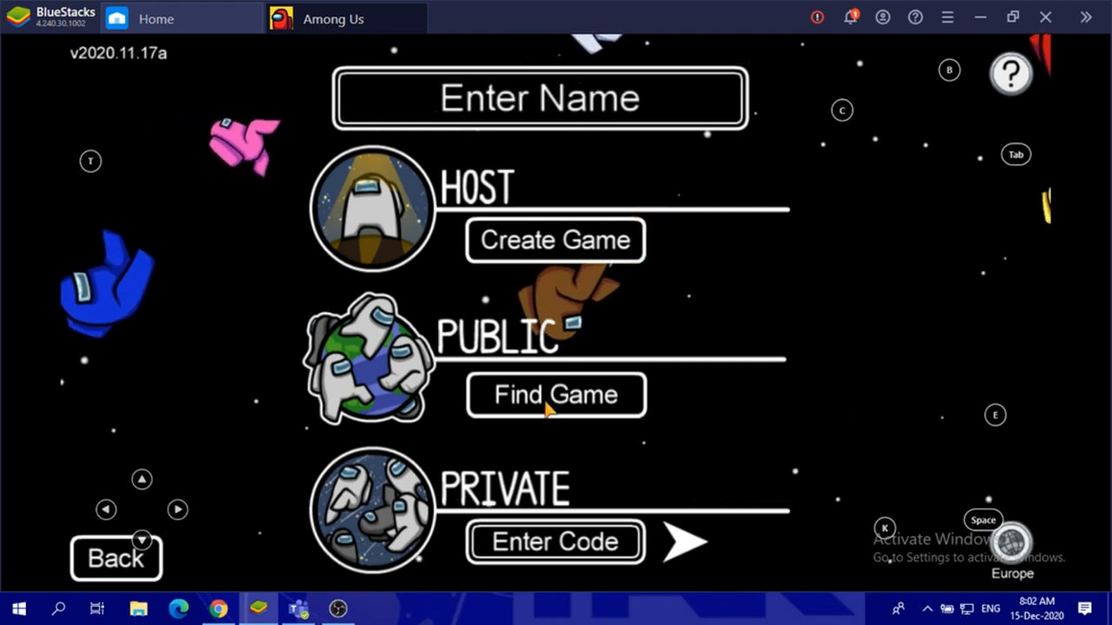
click(538, 97)
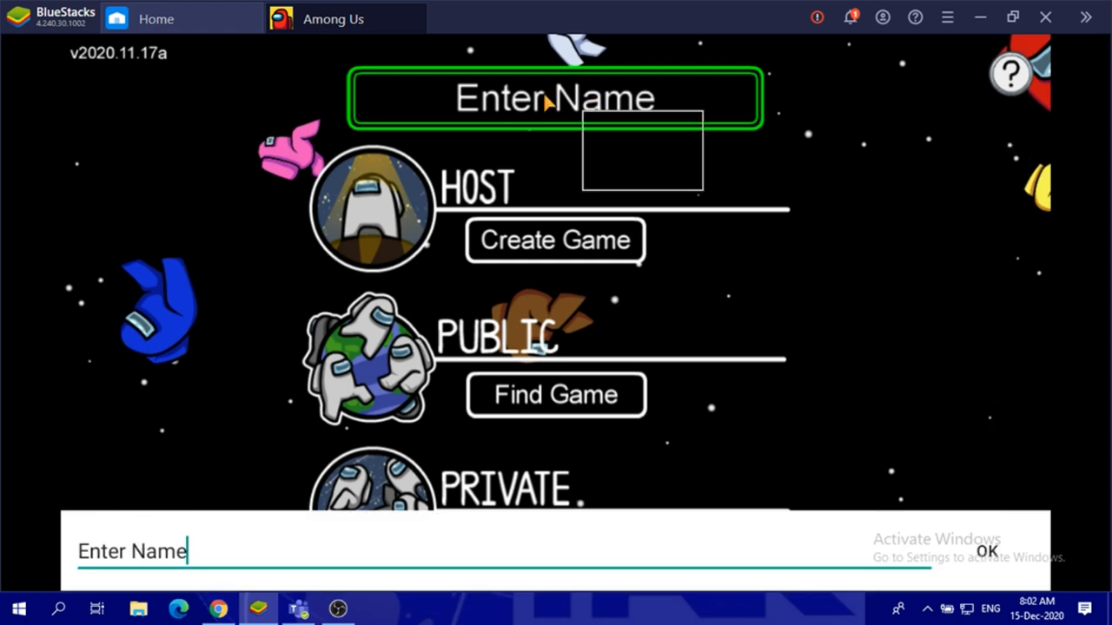
text(roro)
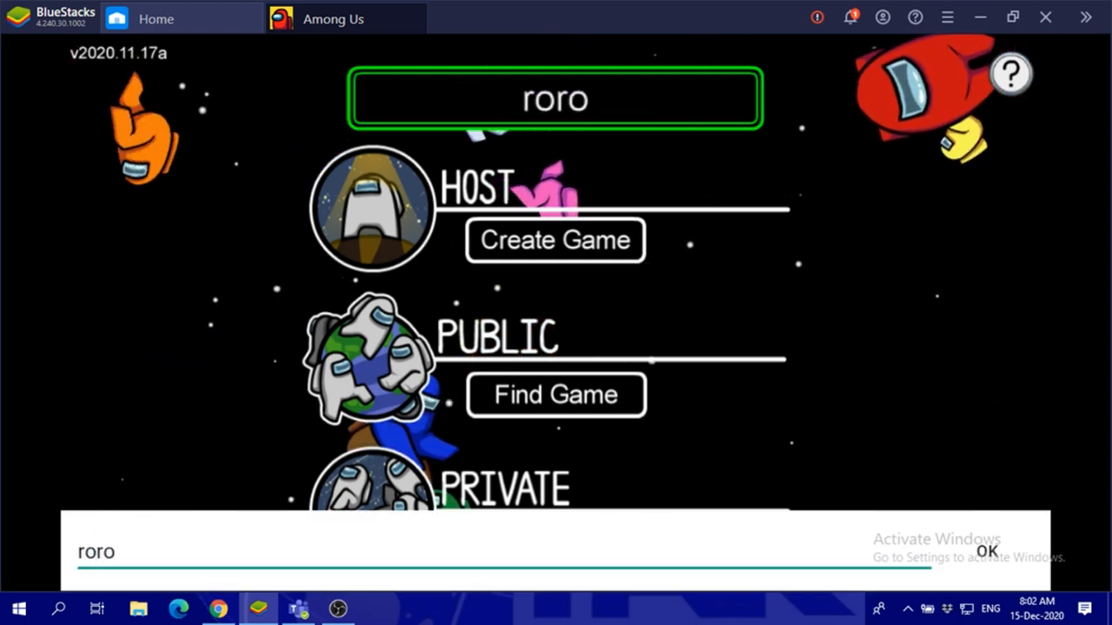
click(555, 394)
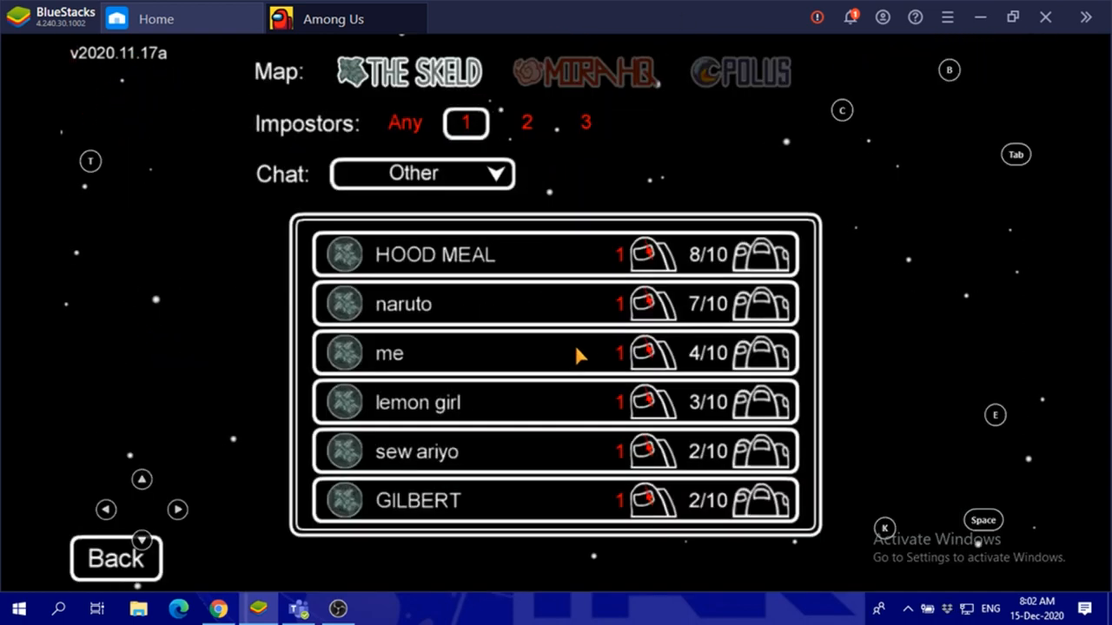
mouse_move(612, 408)
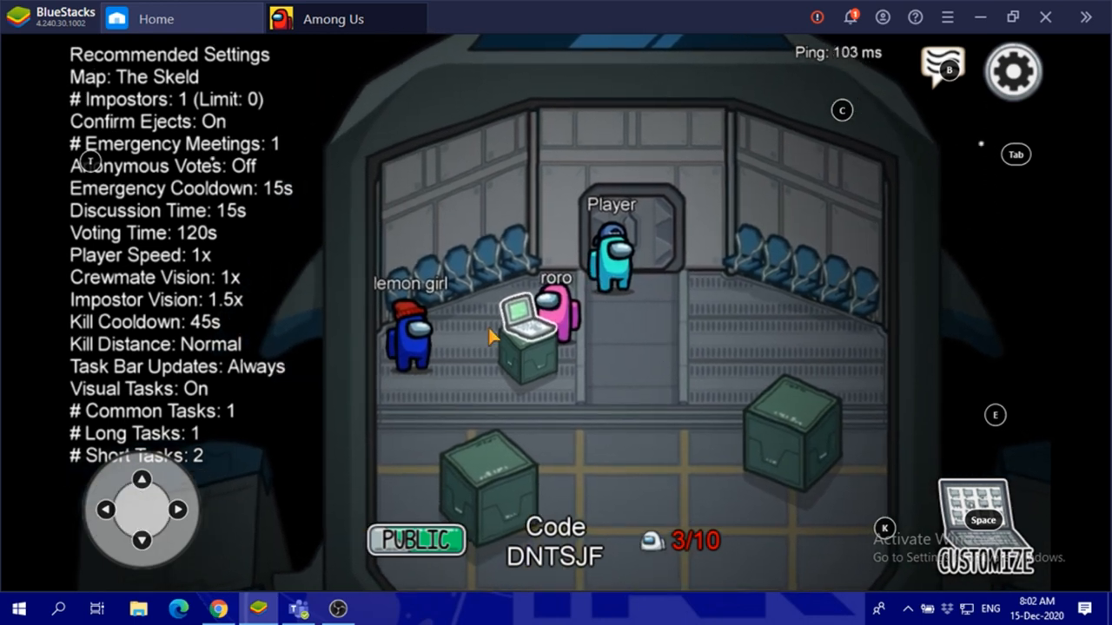
- Put the flower hat on the pink character
click(984, 521)
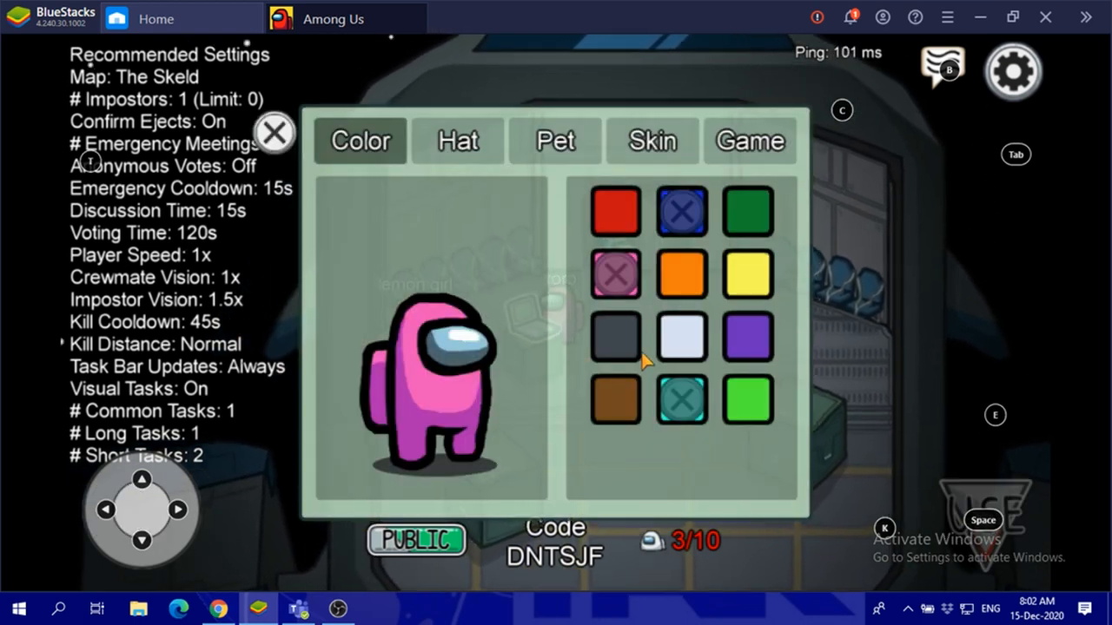
click(457, 140)
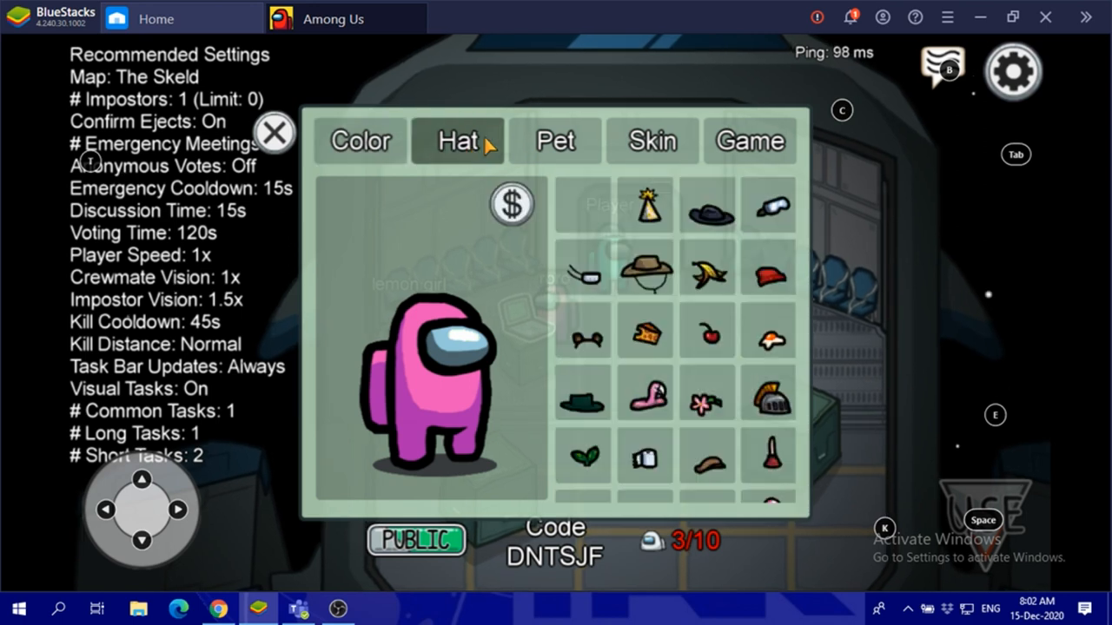
click(707, 393)
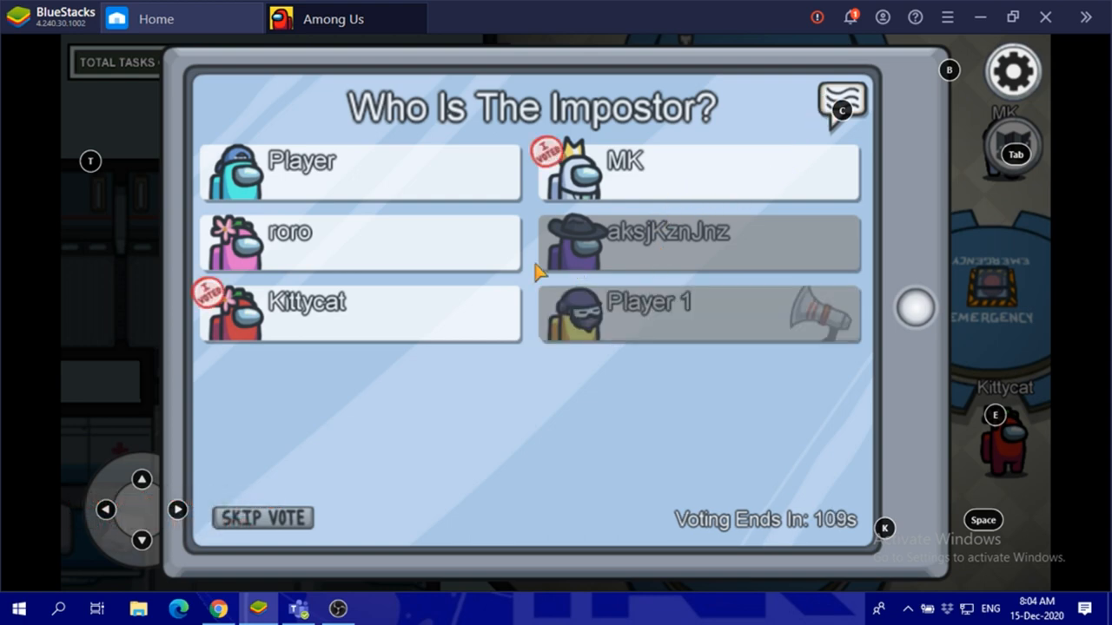
mouse_move(630, 326)
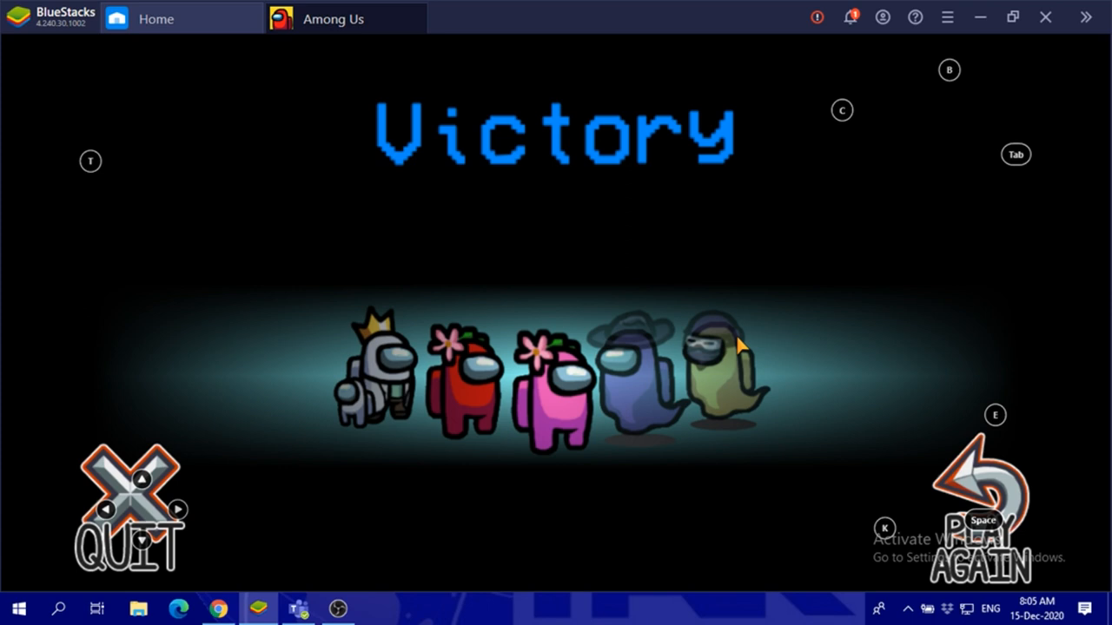
mouse_move(417, 207)
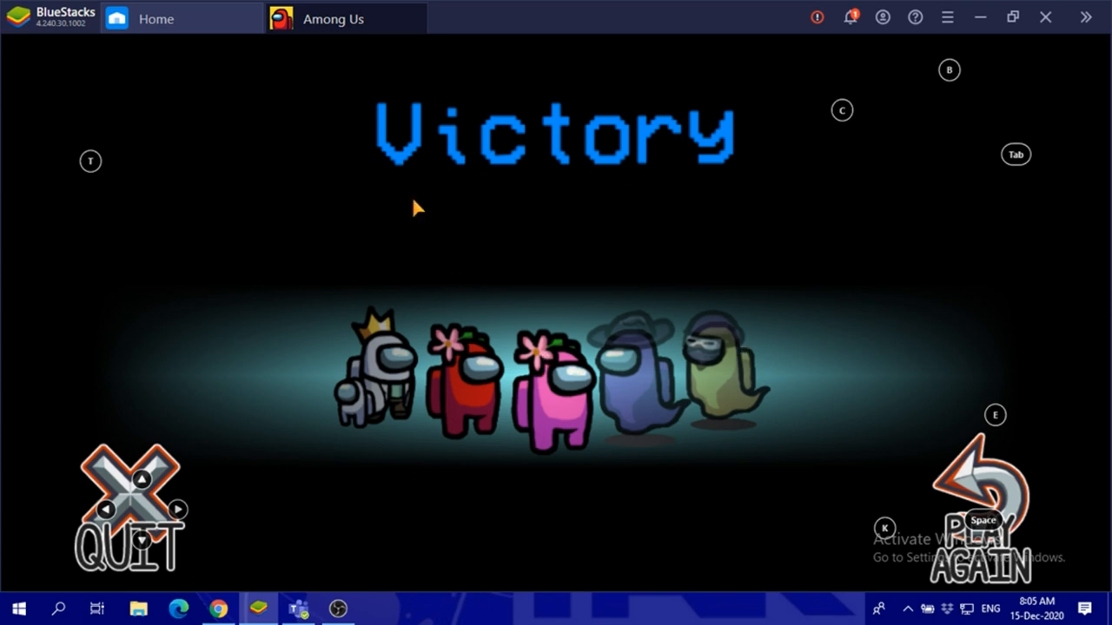
mouse_move(161, 500)
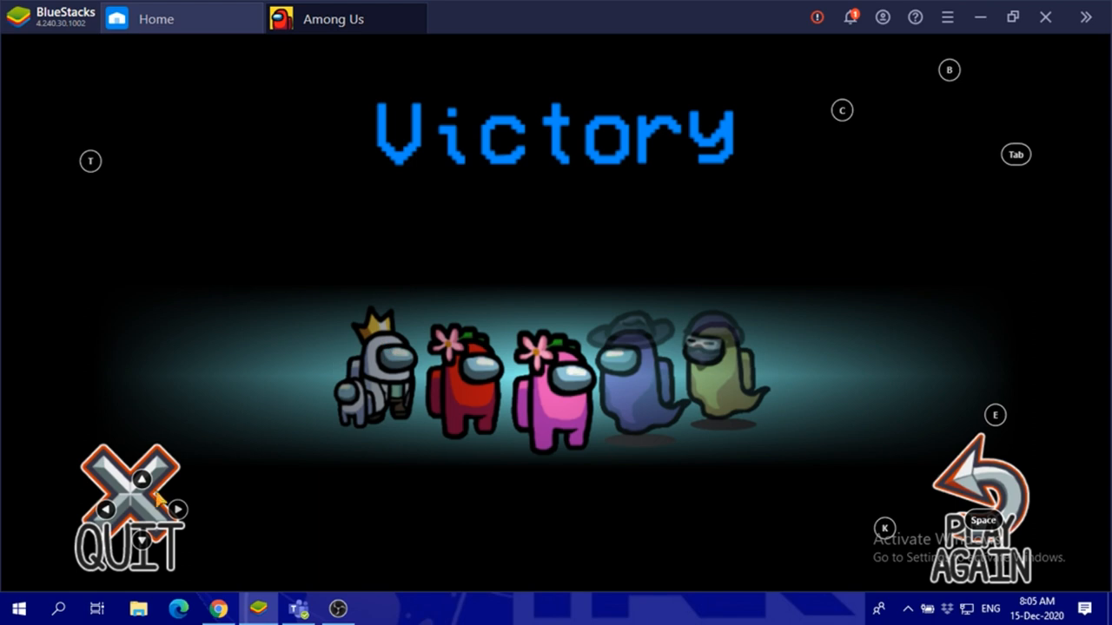